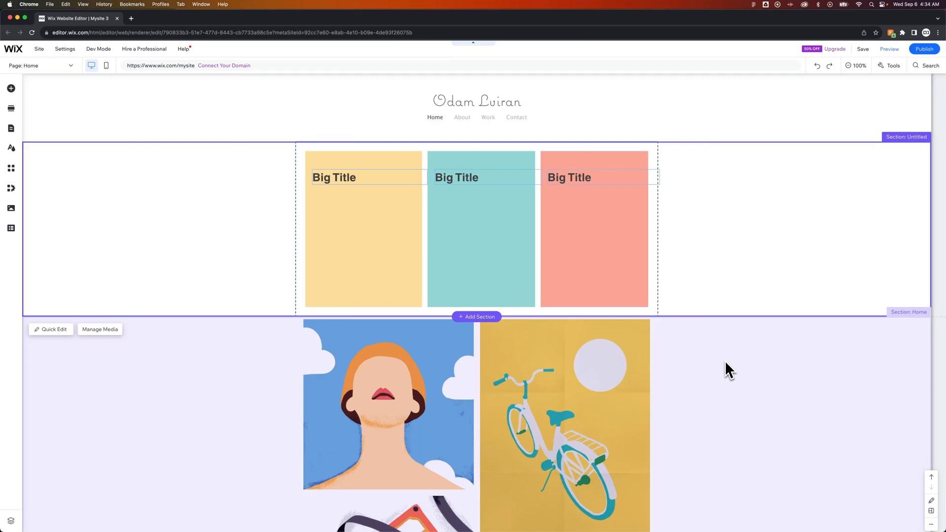
mouse_move(712, 371)
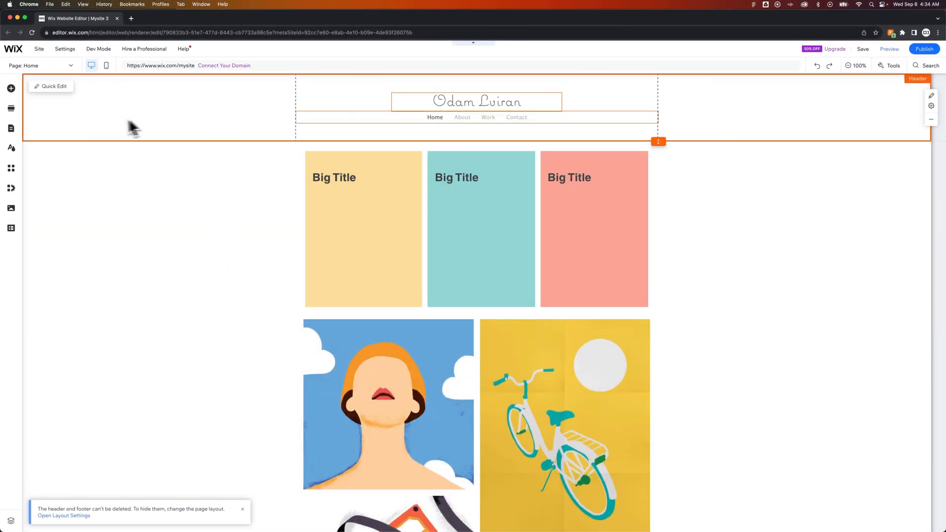
Change the Home page layout in Page Settings to 'No header & footer', then close Page Settings.
click(10, 127)
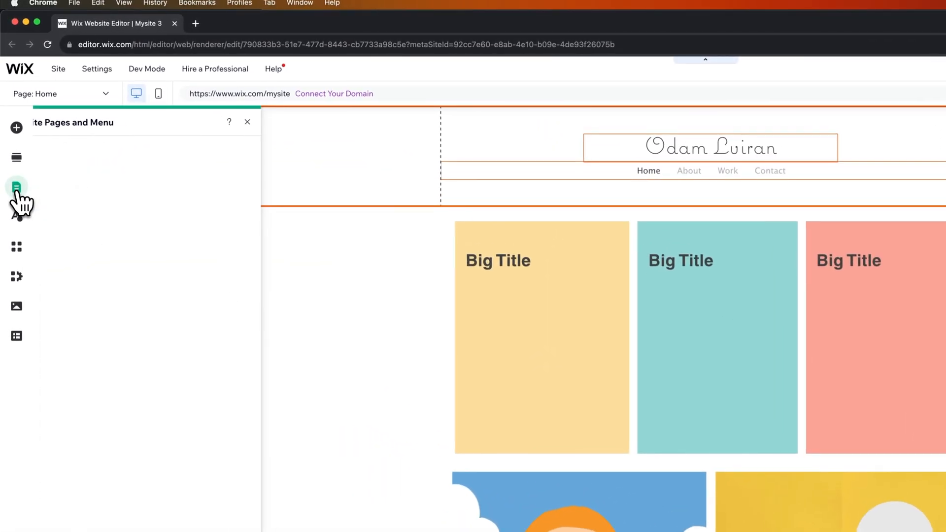
click(16, 188)
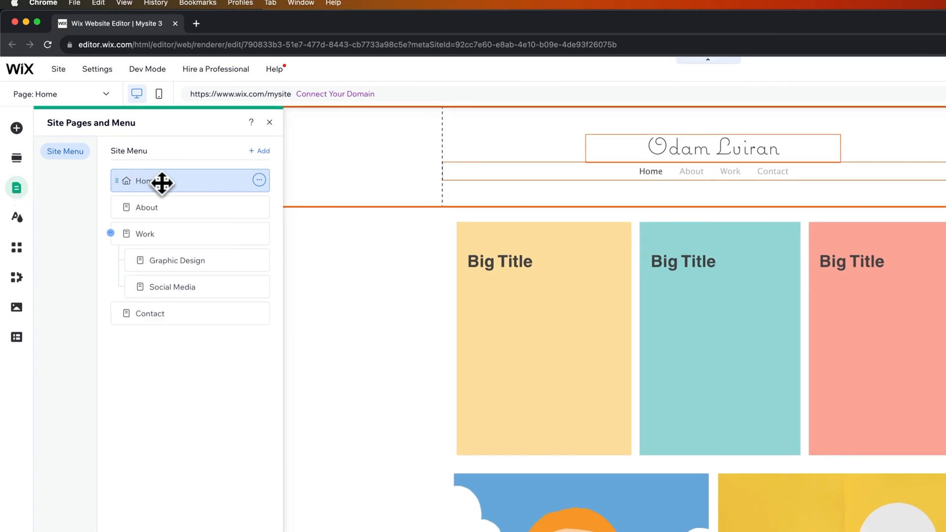
click(259, 181)
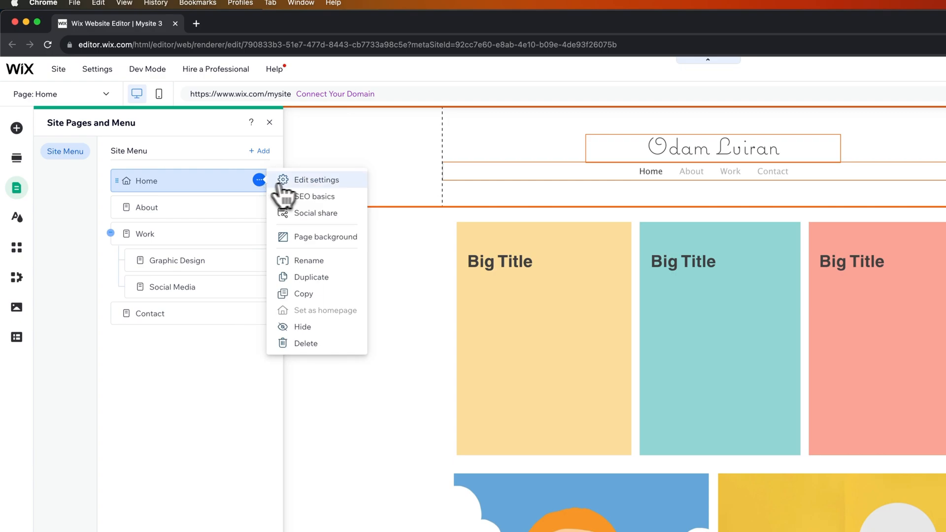
click(316, 180)
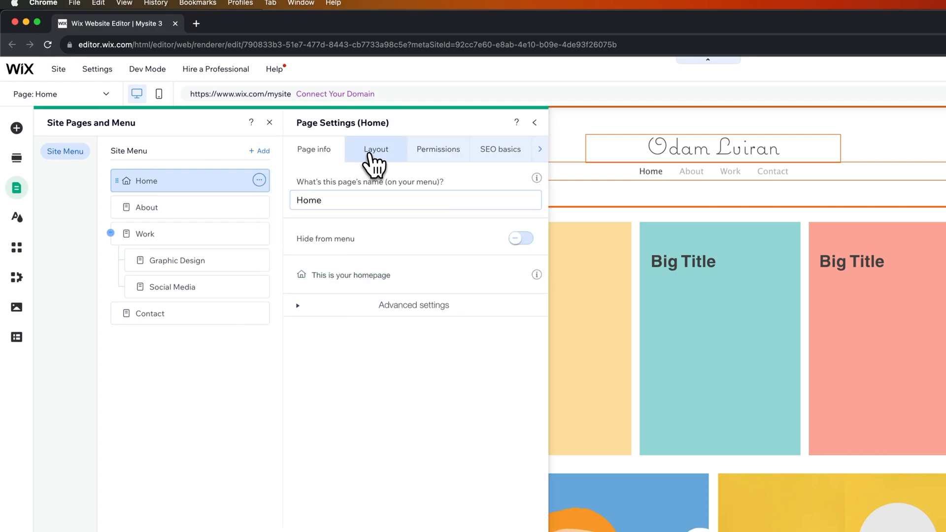
click(376, 148)
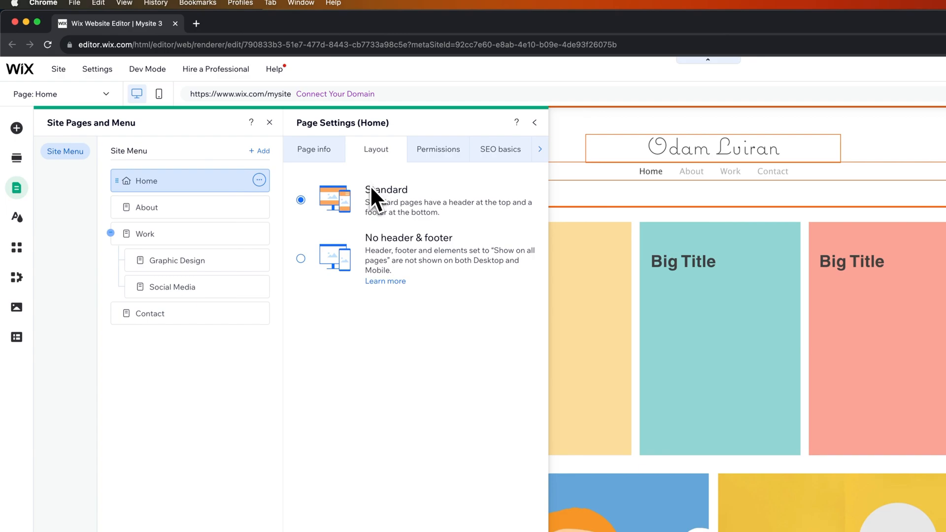
click(301, 258)
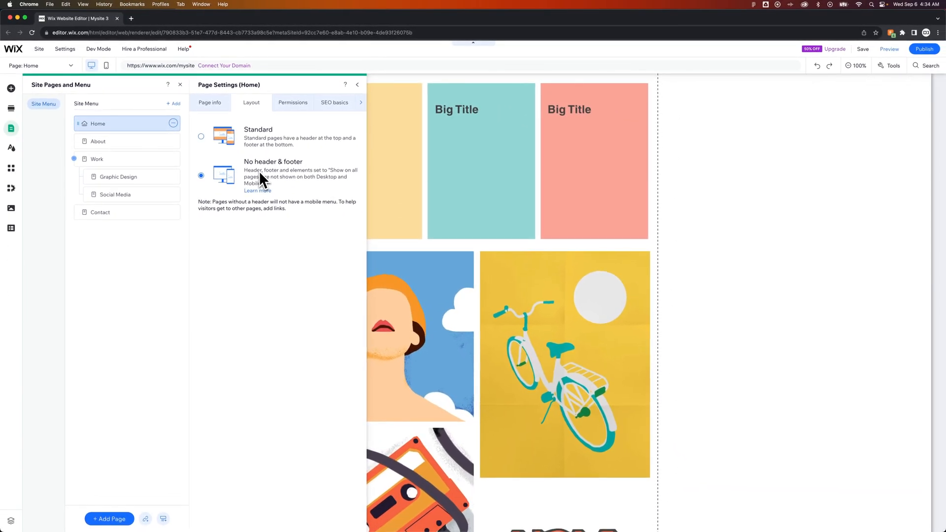
mouse_move(258, 183)
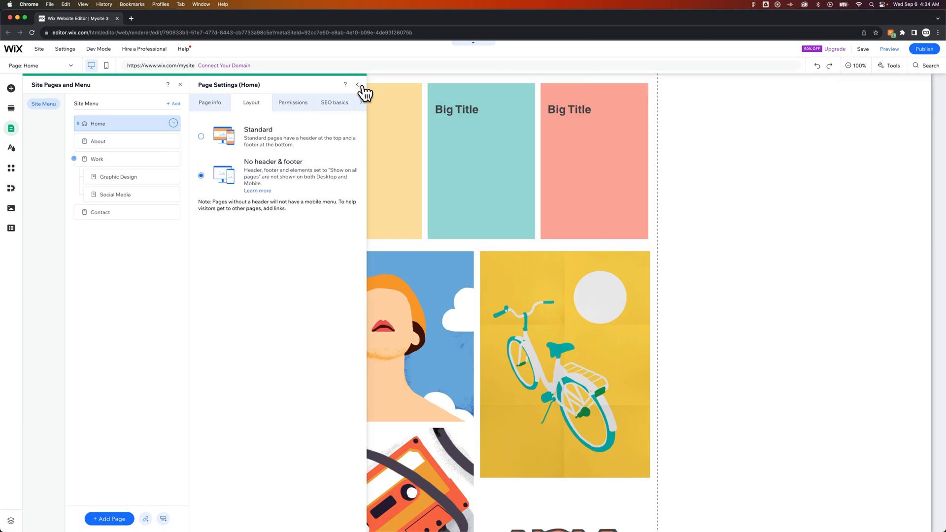
click(361, 85)
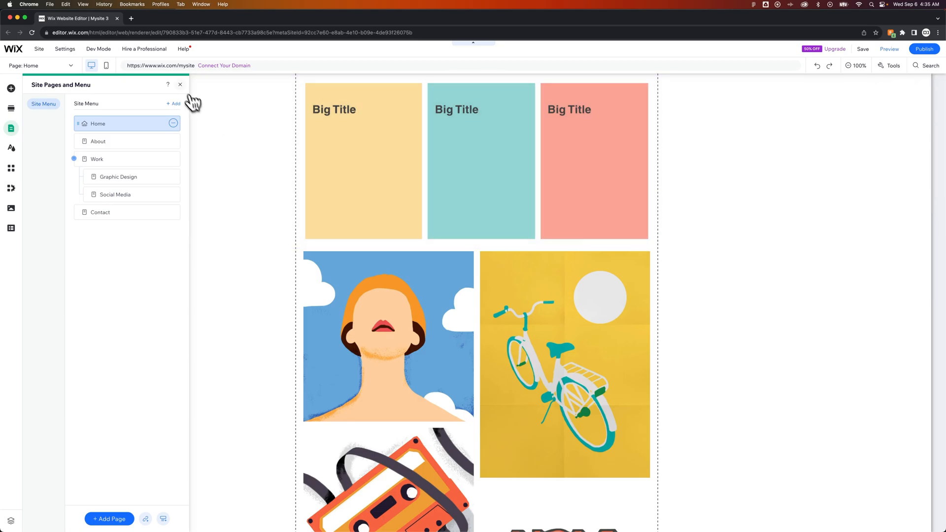
Close Site Pages and Menu and scroll down the headerless Home page.
click(180, 85)
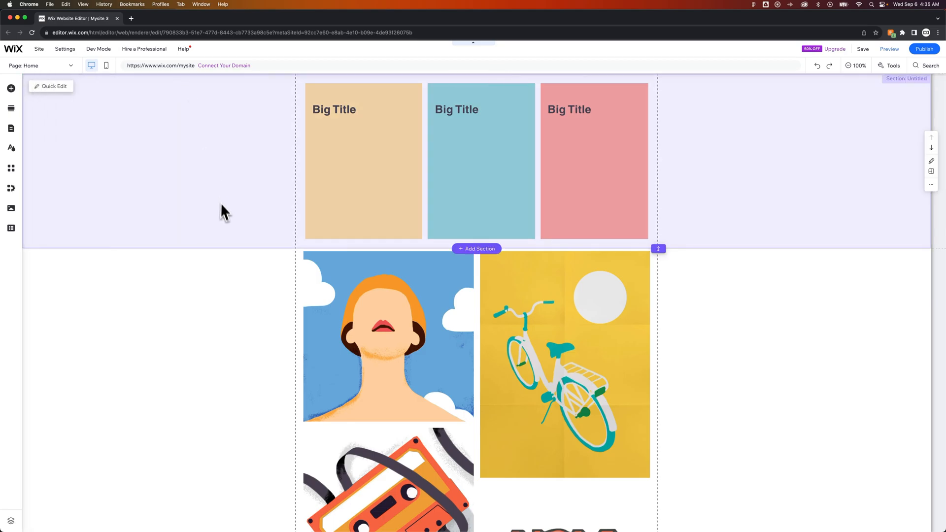
mouse_move(225, 237)
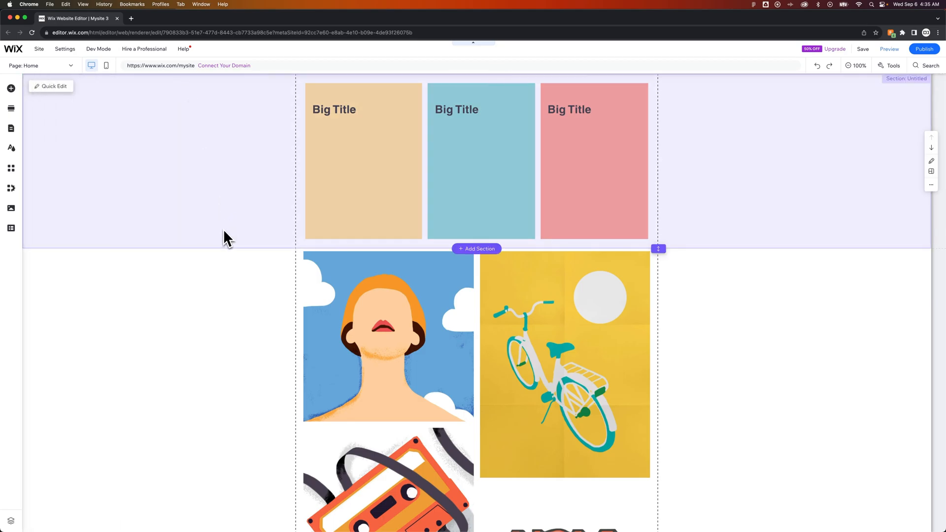
scroll(down, 3)
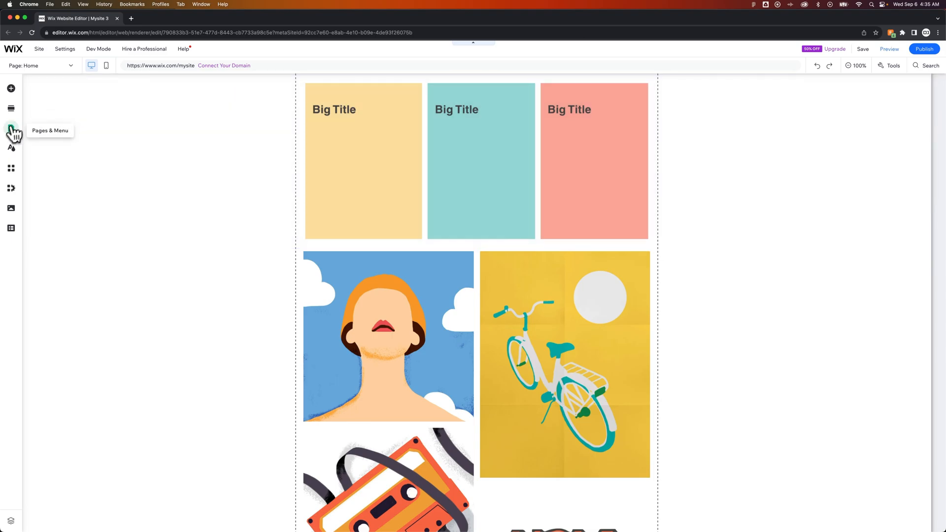
Open the Home page's settings from Pages & Menu to restore the Standard layout with header.
click(10, 127)
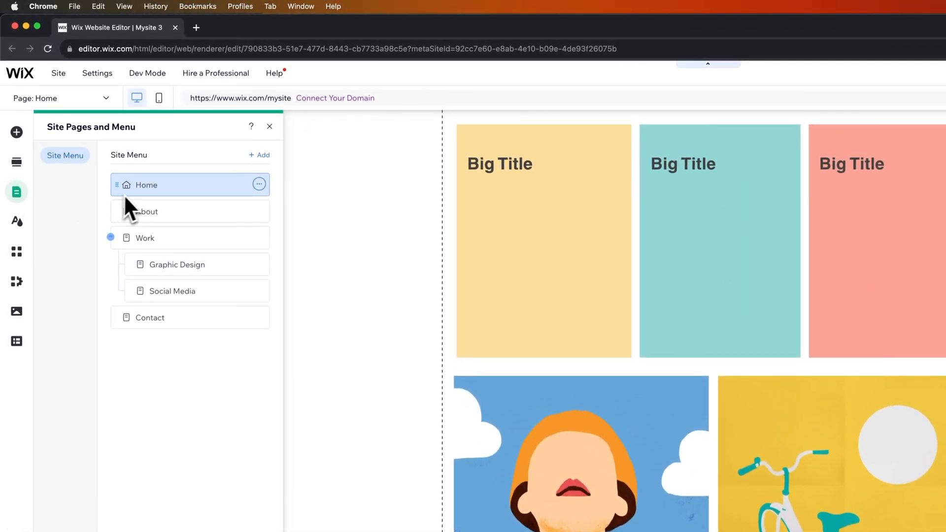
click(259, 185)
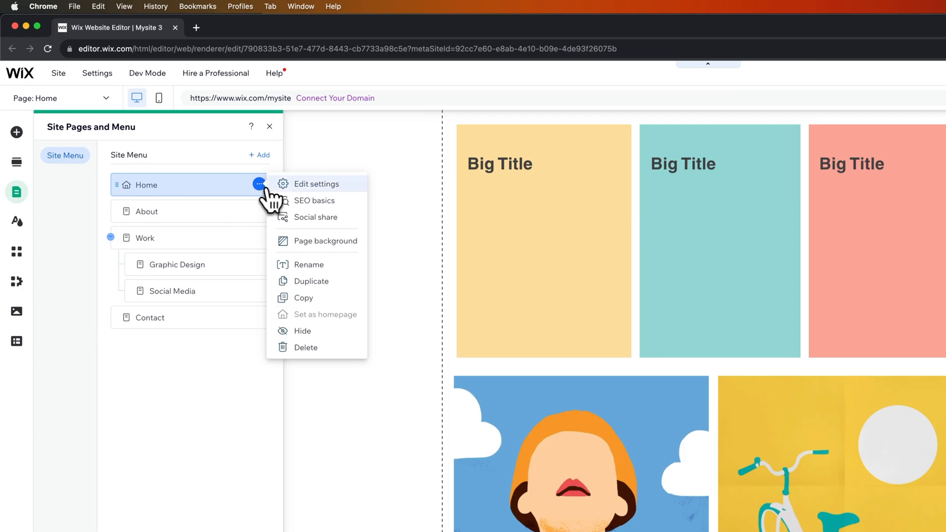
click(317, 184)
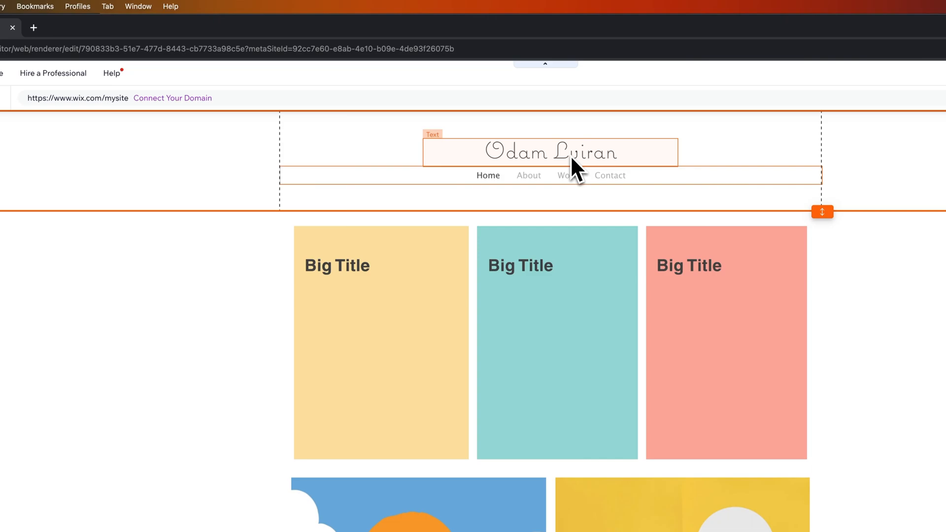
click(575, 158)
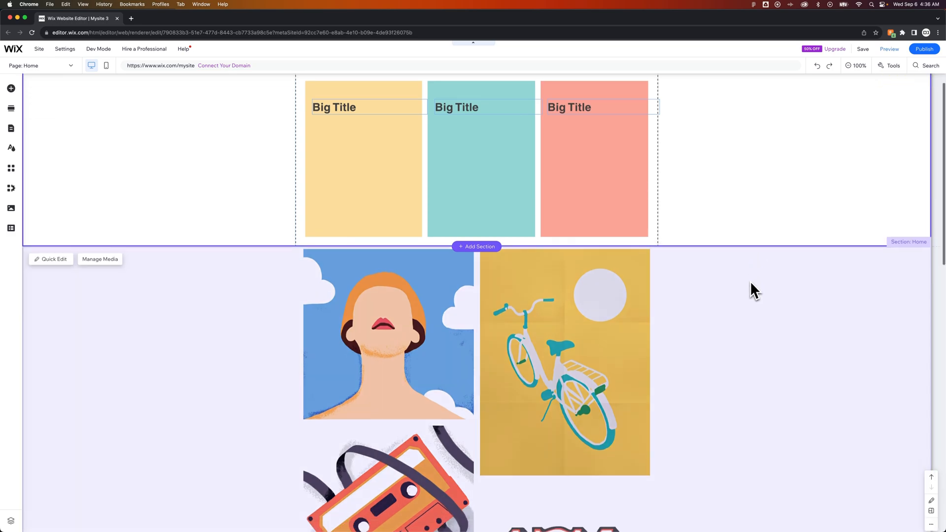
scroll(down, 3)
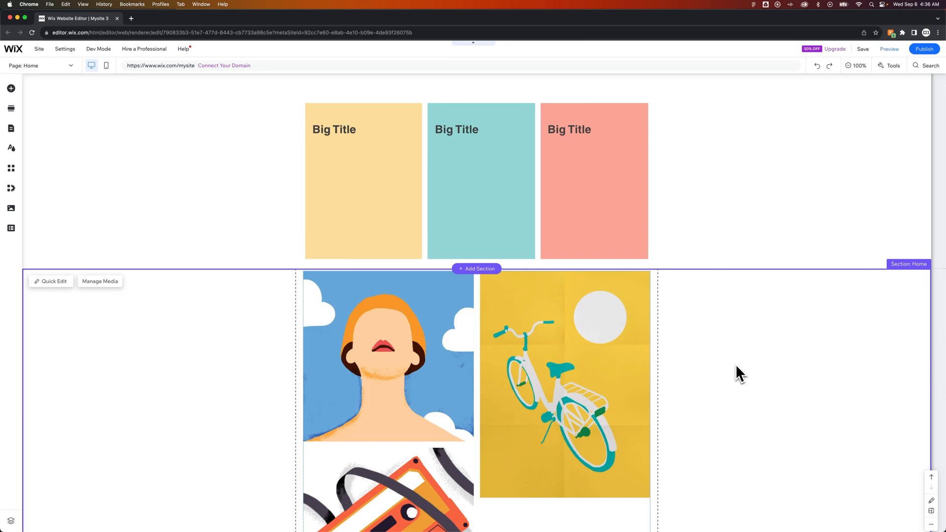
mouse_move(731, 375)
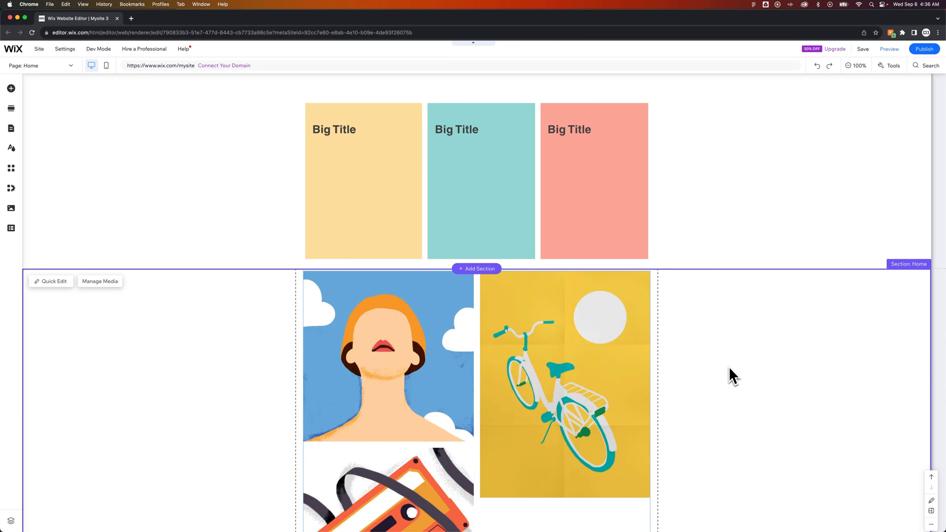